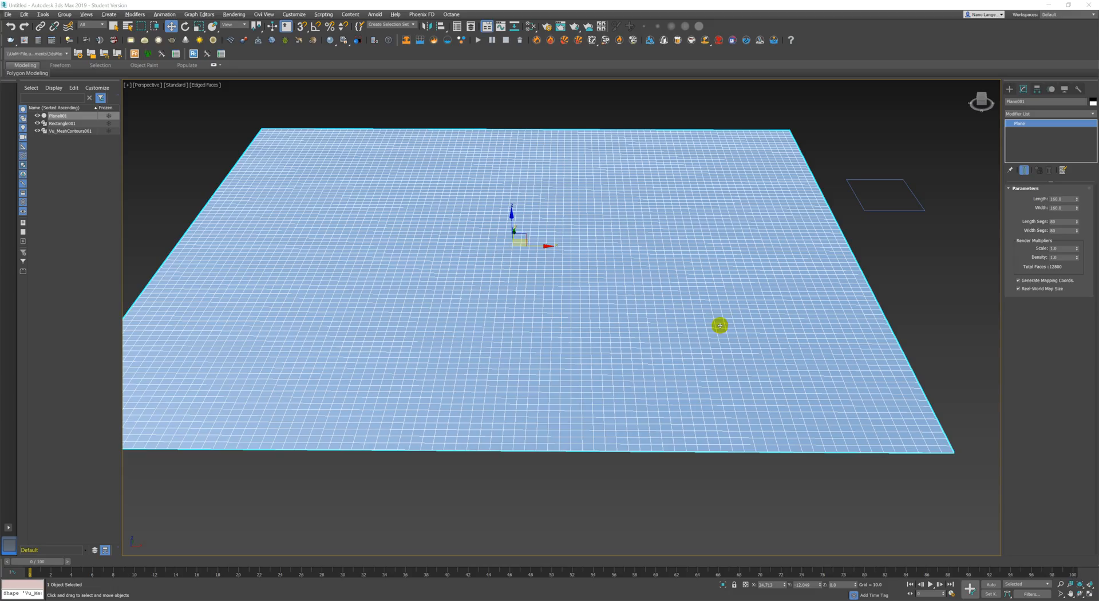
mouse_move(671, 357)
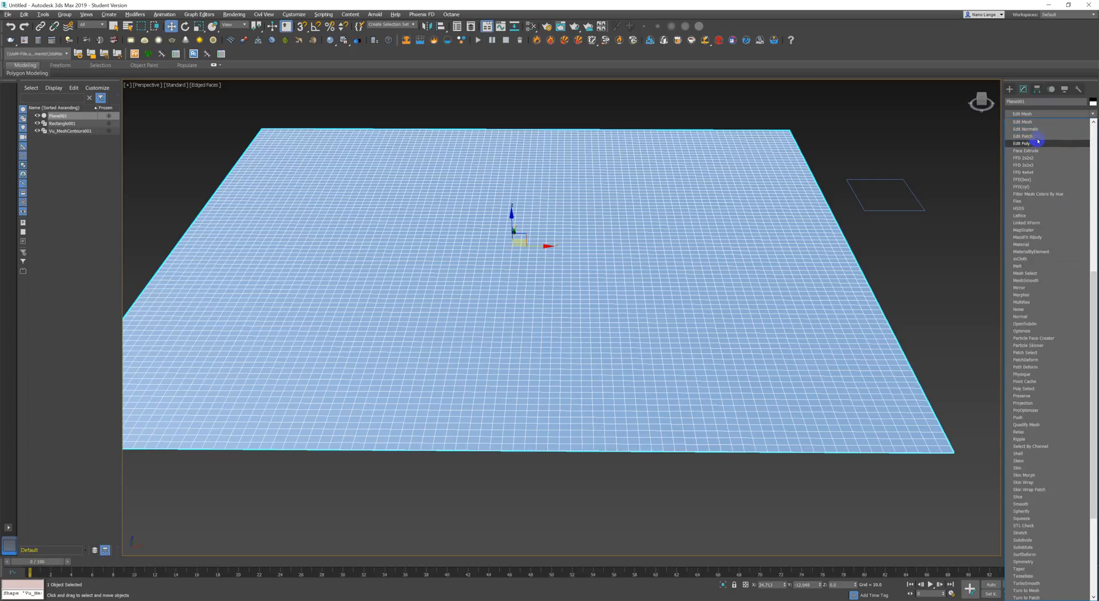
- Add an Edit Poly modifier to the plane and reach its Paint Deformation rollout
click(1021, 143)
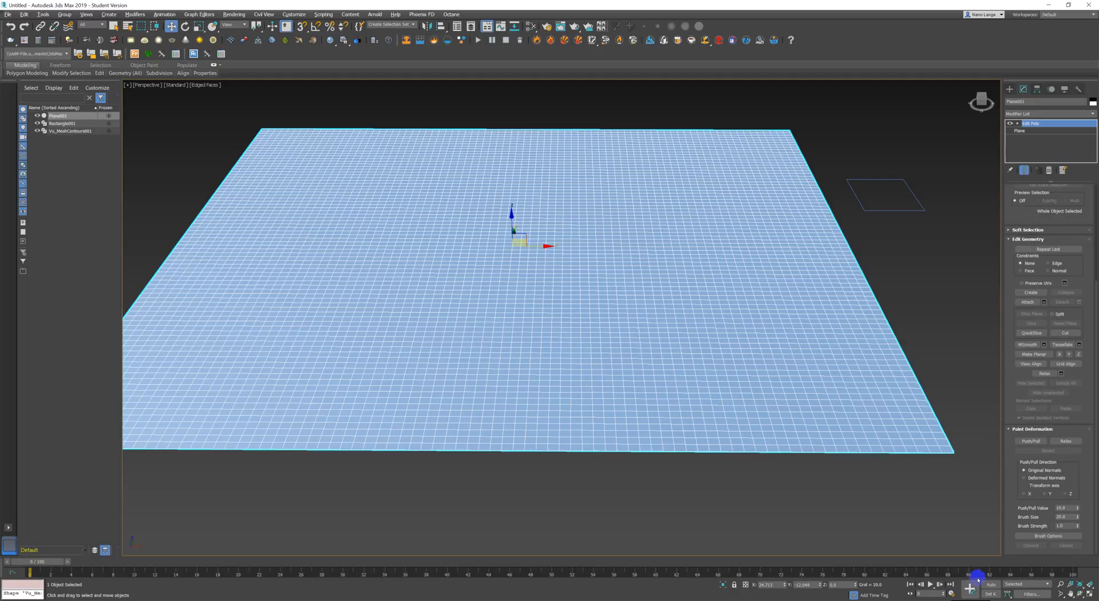
click(1030, 441)
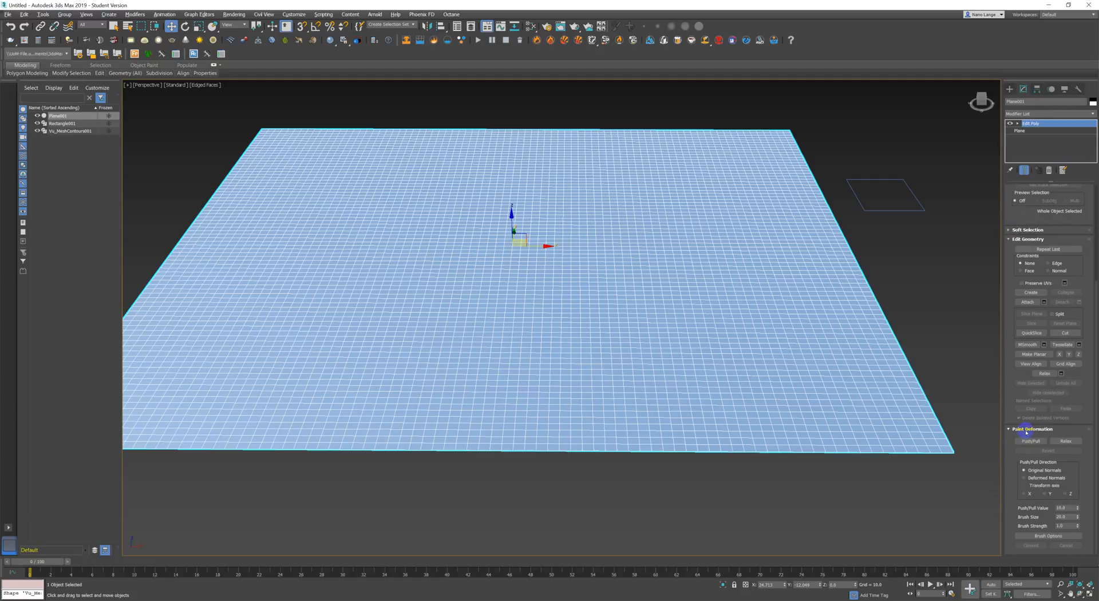
click(1030, 440)
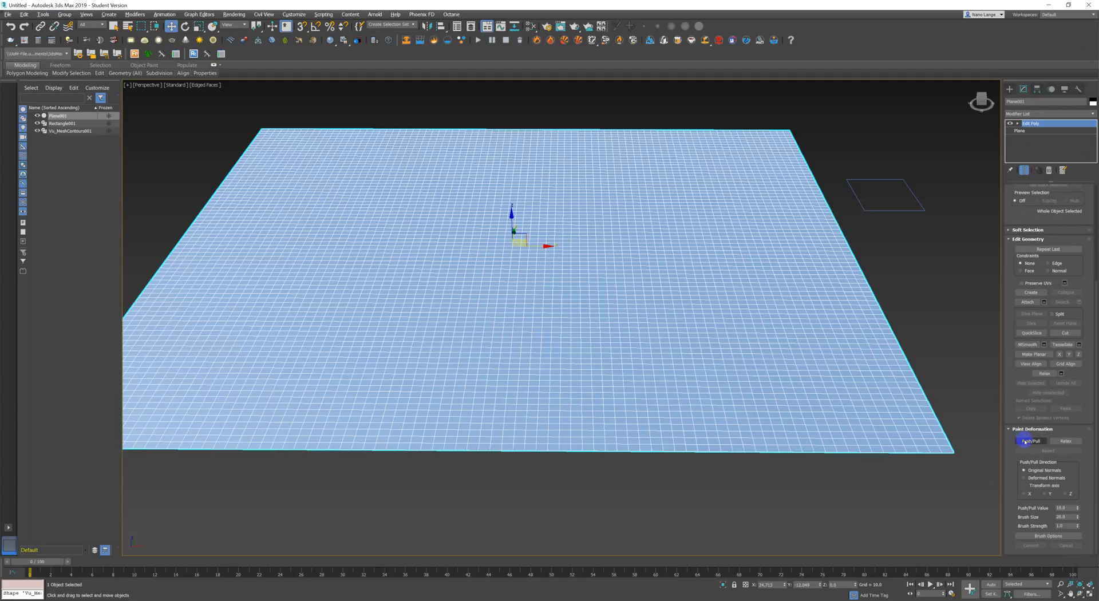
- Enable Push/Pull and raise a long curving ridge on the right of the plane
click(1030, 441)
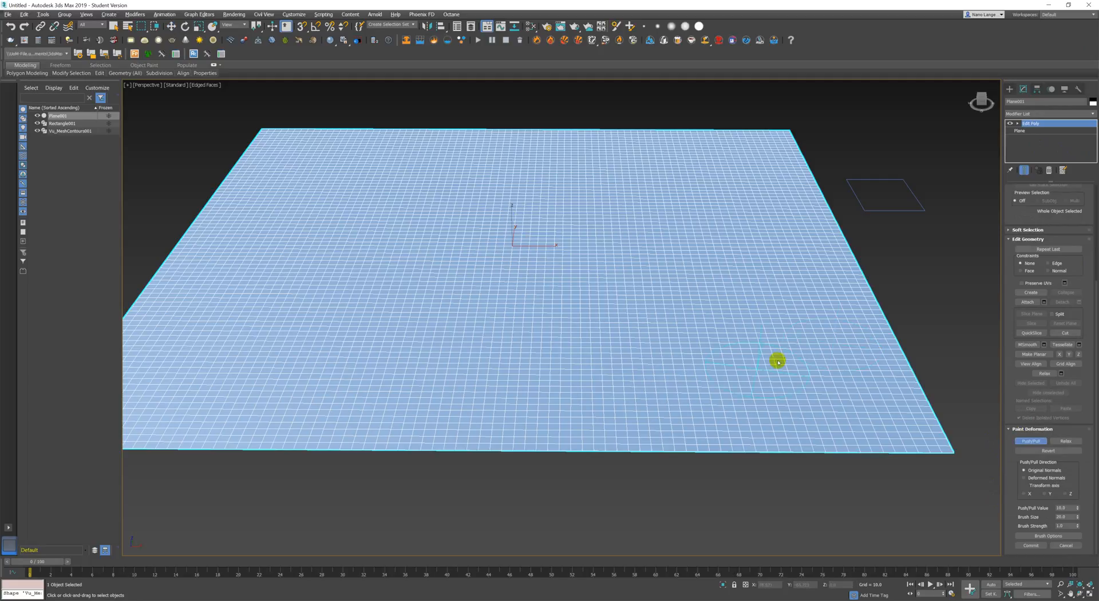
mouse_move(556, 317)
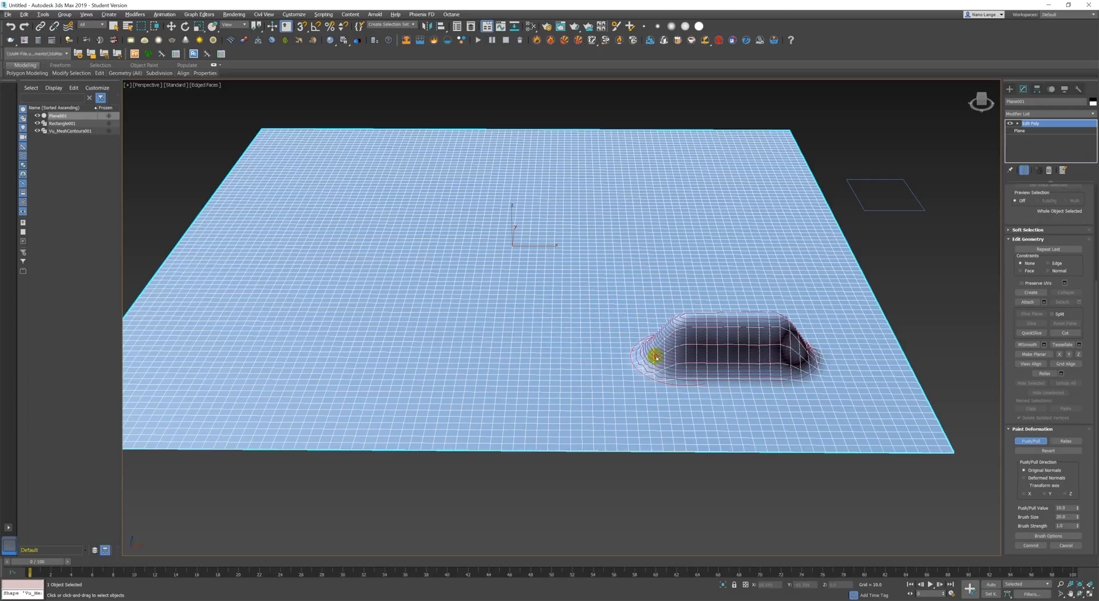
drag(655, 356, 536, 364)
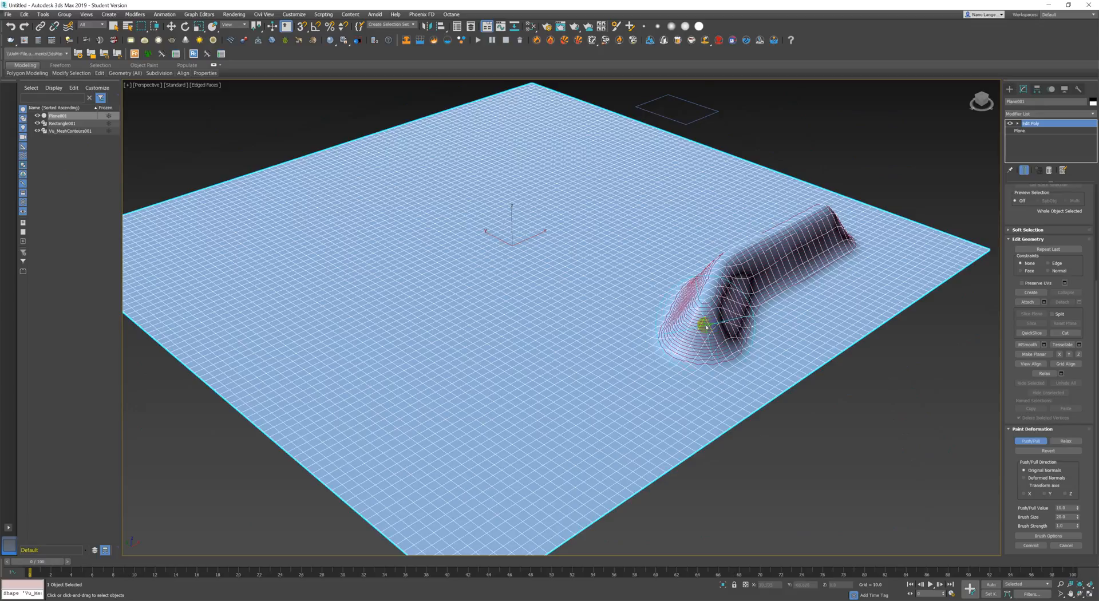
mouse_move(706, 324)
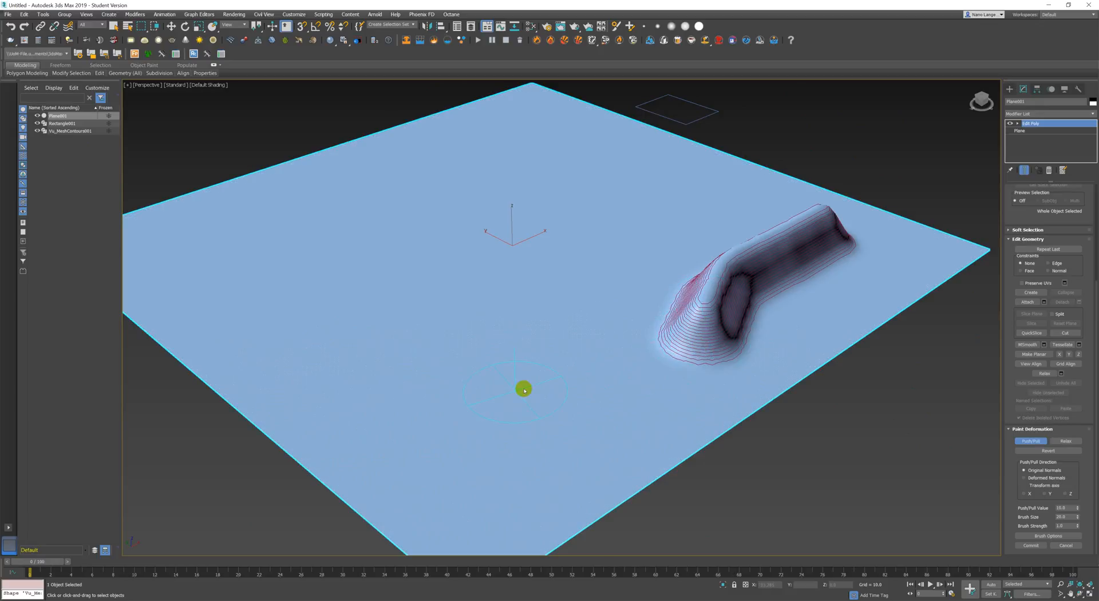
- Paint a second ridge near the front centre and hide Vu_MeshContours001 in Scene Explorer
drag(523, 389, 518, 393)
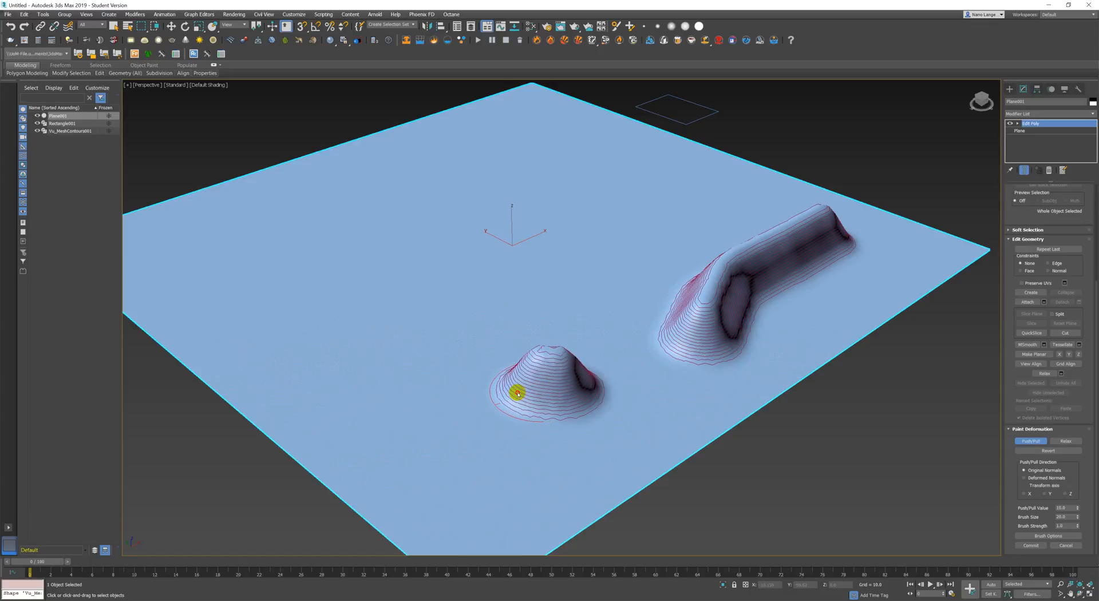
drag(515, 393, 479, 449)
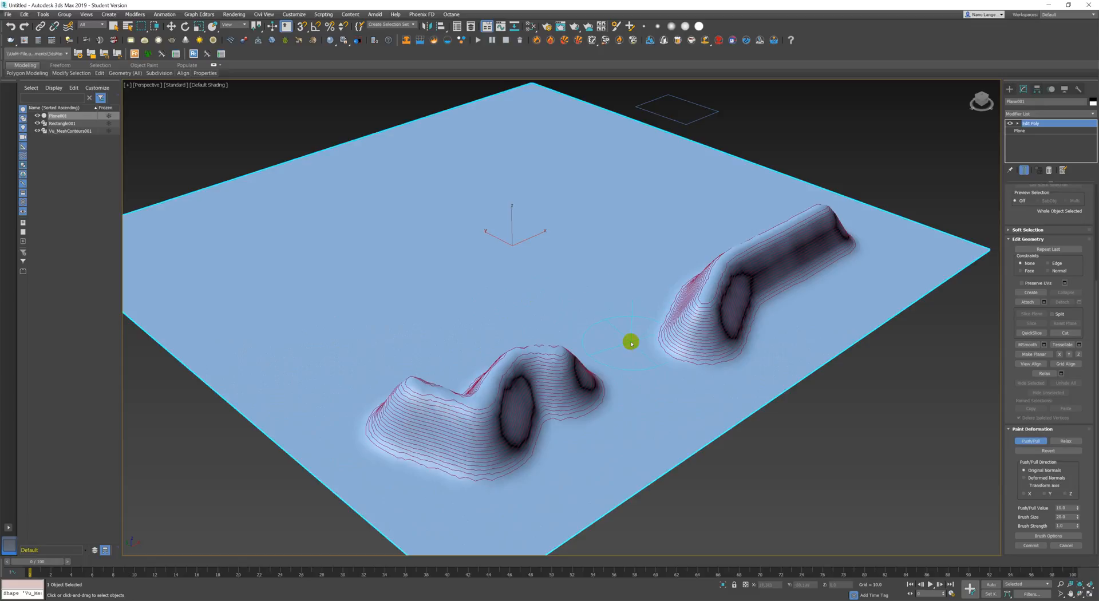
mouse_move(70, 210)
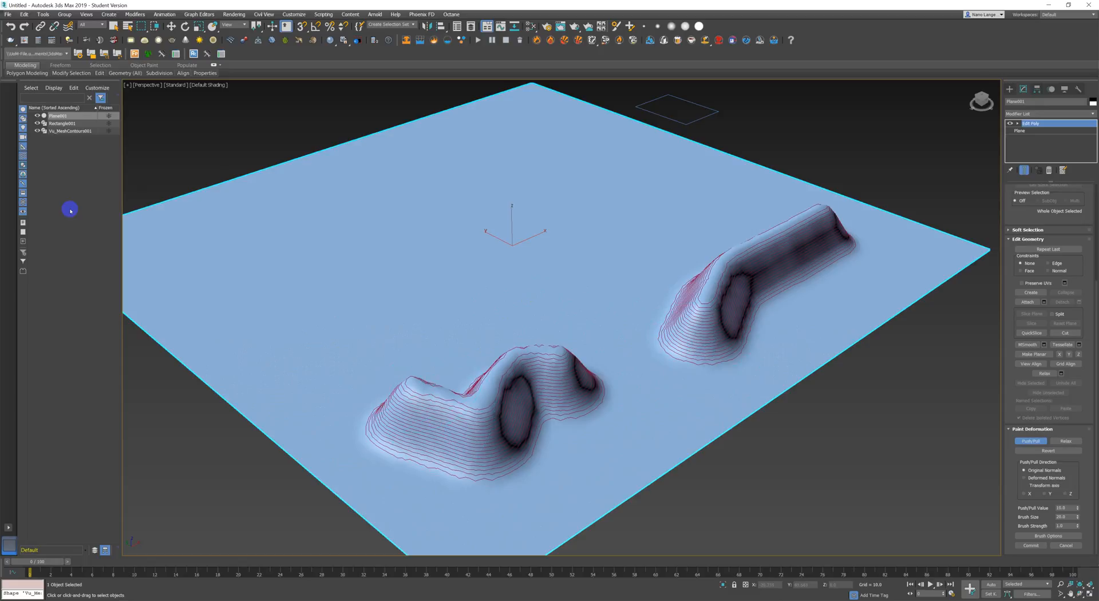
click(37, 130)
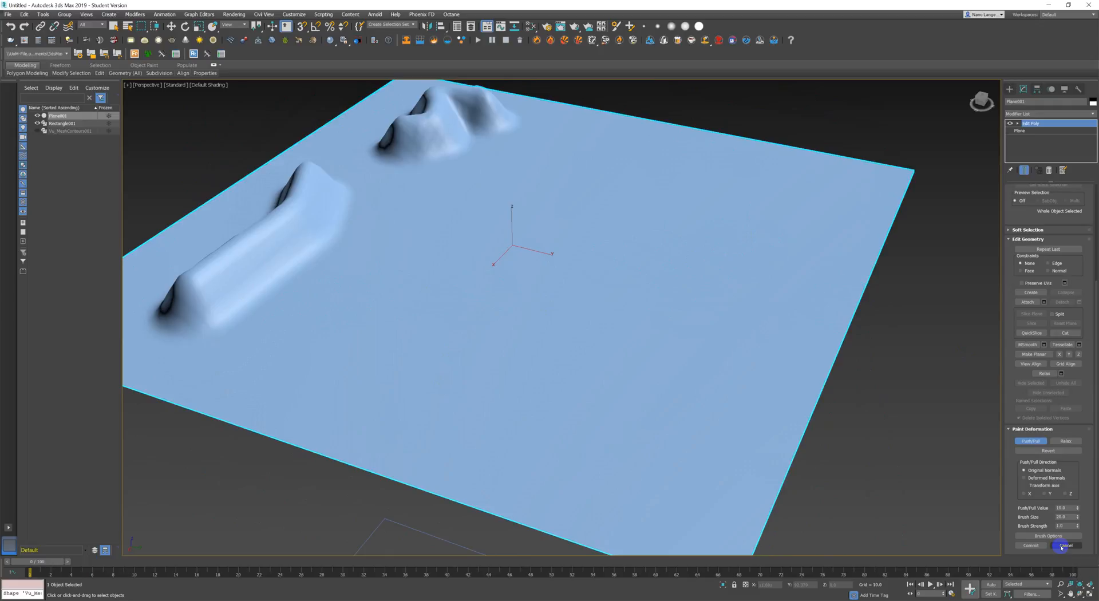
- Cancel the painted deformations and turn Push/Pull back on
click(1065, 546)
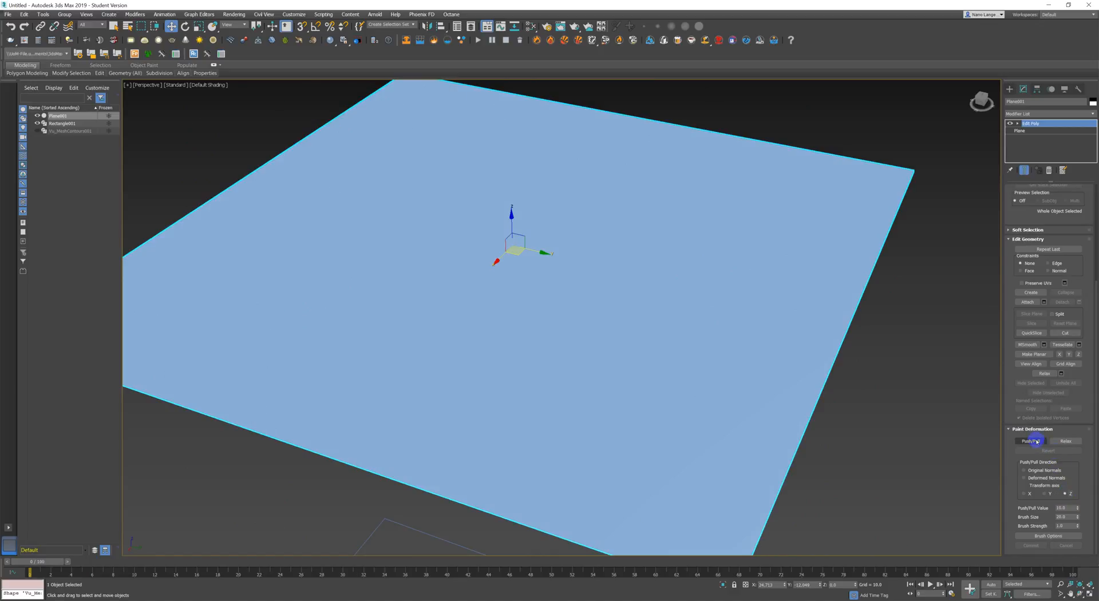
click(1030, 441)
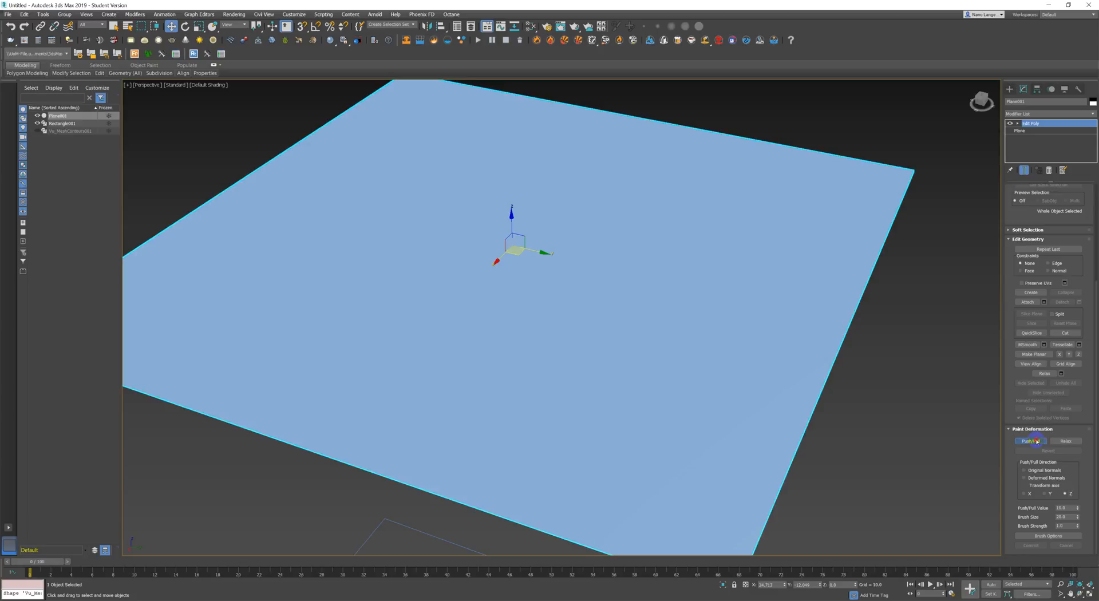
click(1030, 441)
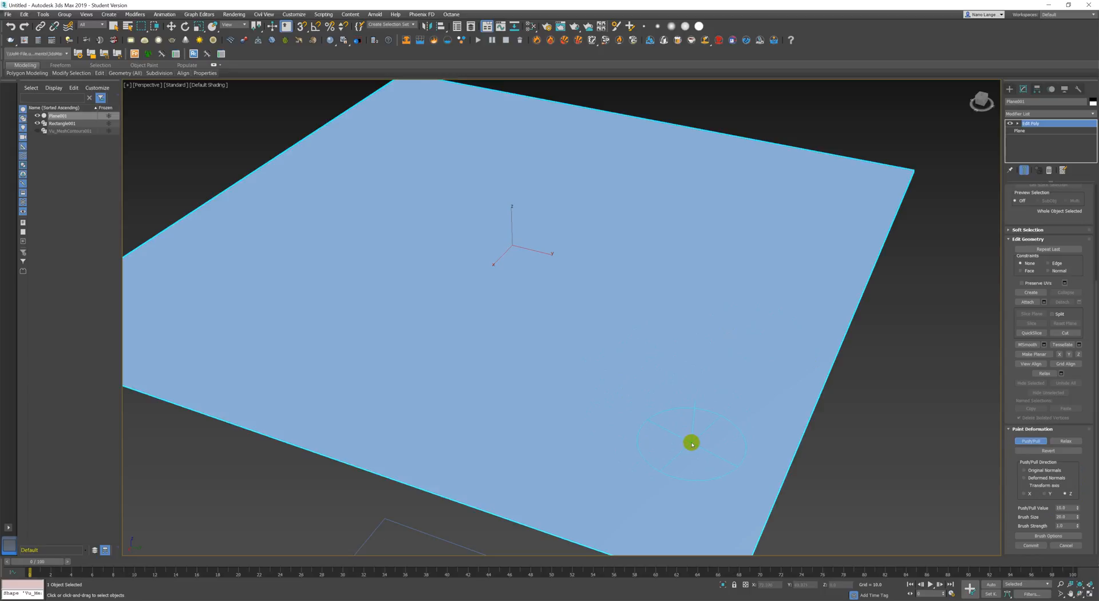
- Paint a winding ridge along the right side and a smaller jagged ridge near the centre
drag(691, 443, 770, 293)
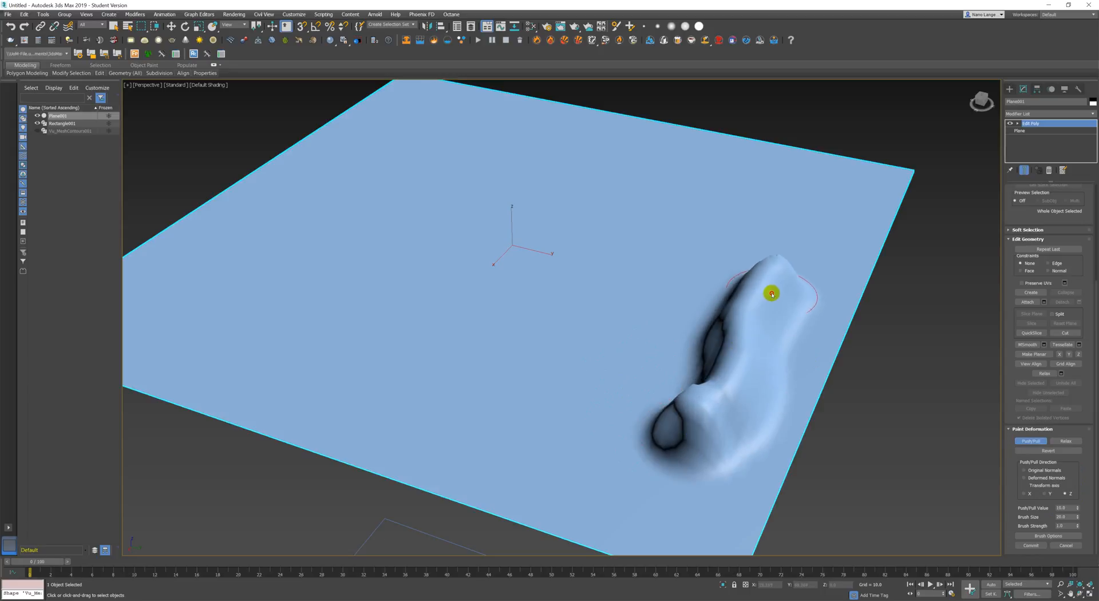
drag(770, 293, 699, 410)
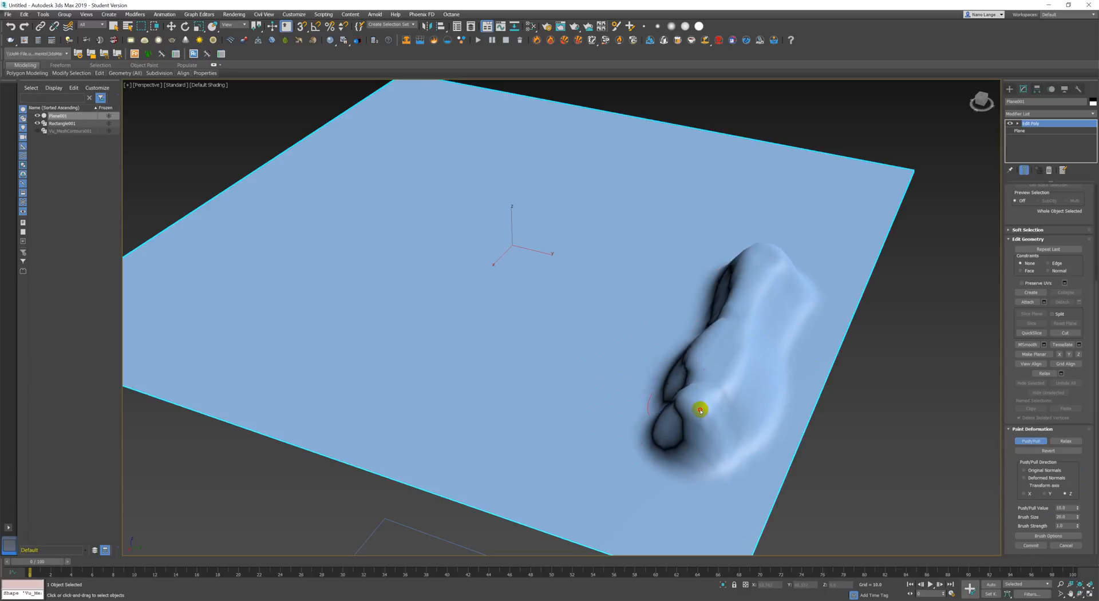
drag(701, 410, 599, 438)
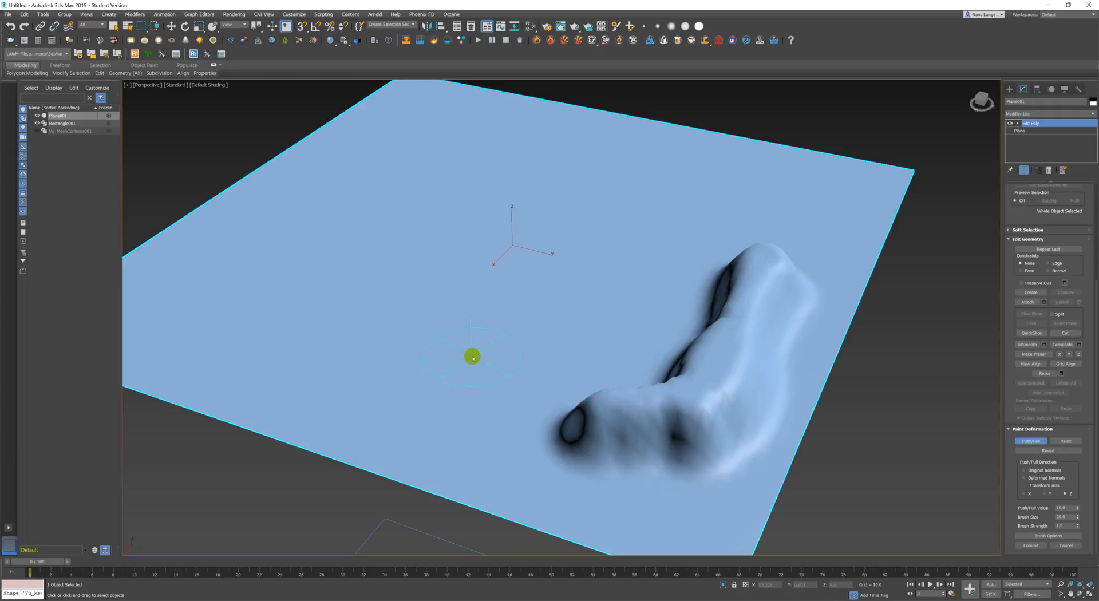
drag(473, 357, 475, 406)
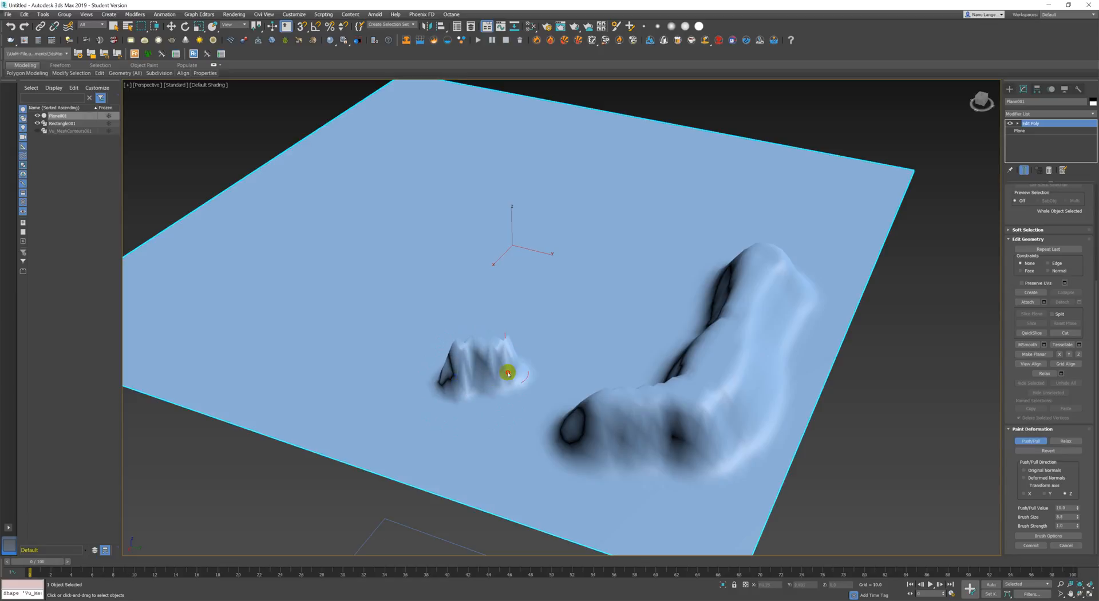
drag(508, 373, 610, 350)
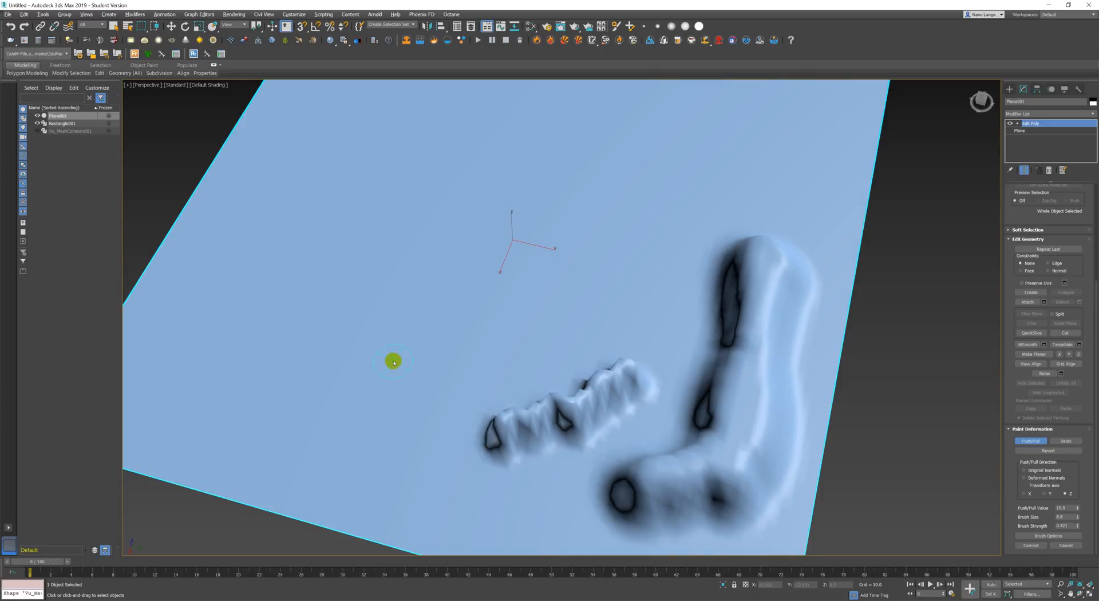
- Paint a third ridge on the left, then deepen and reshape it and raise more hills
drag(394, 362, 440, 372)
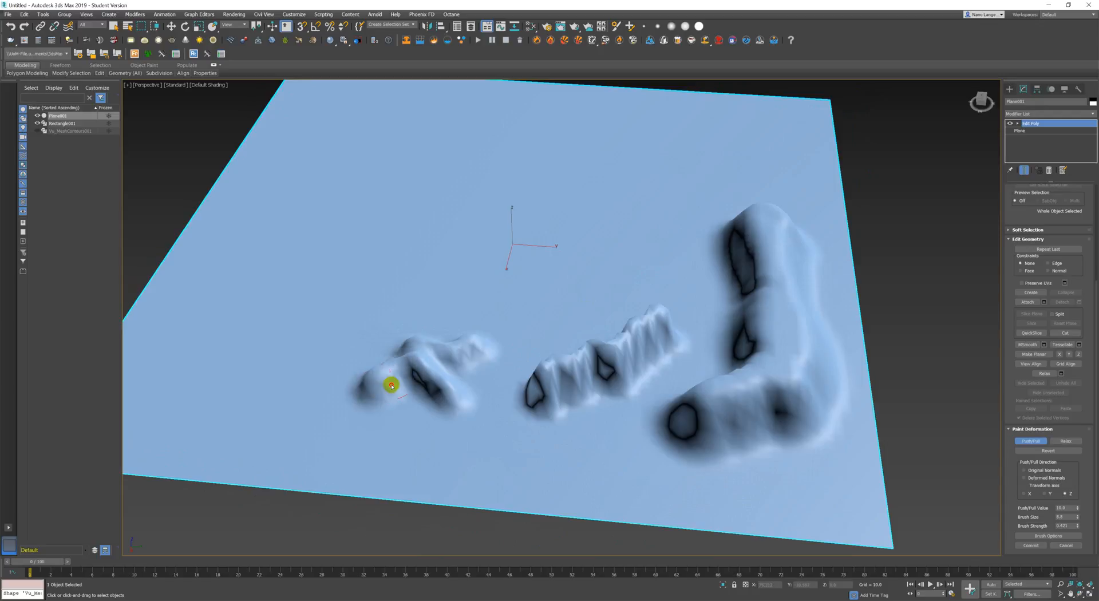
drag(392, 386, 348, 378)
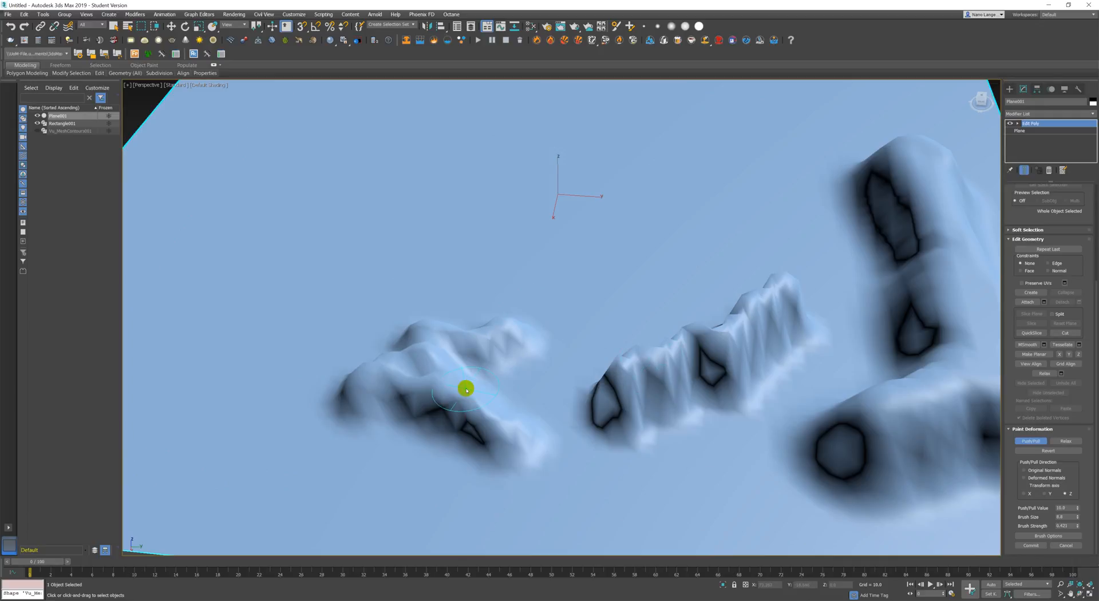
drag(465, 389, 442, 391)
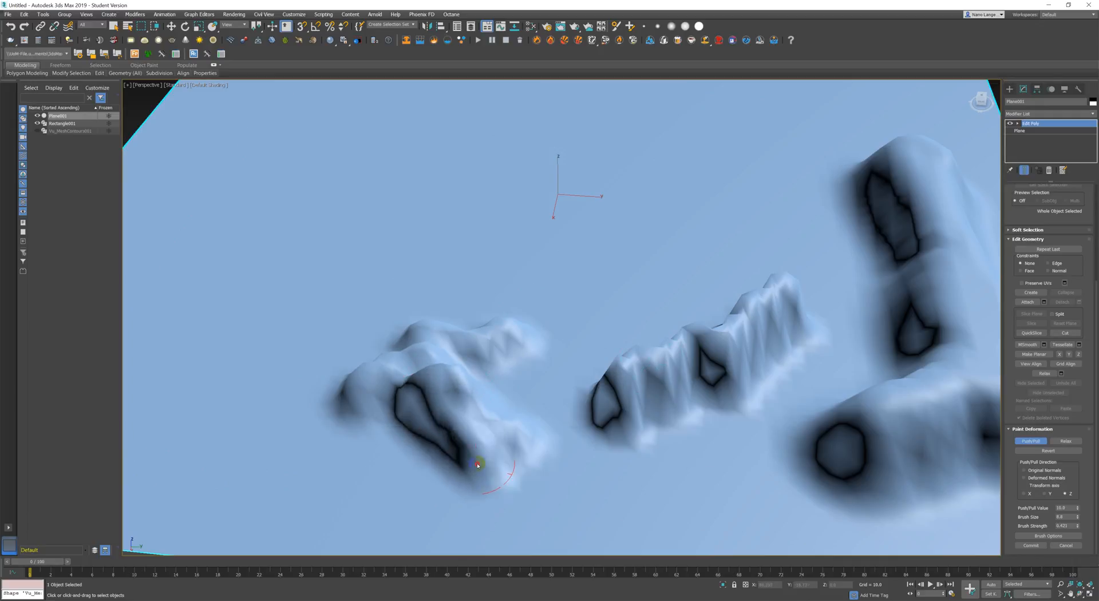
drag(479, 465, 672, 490)
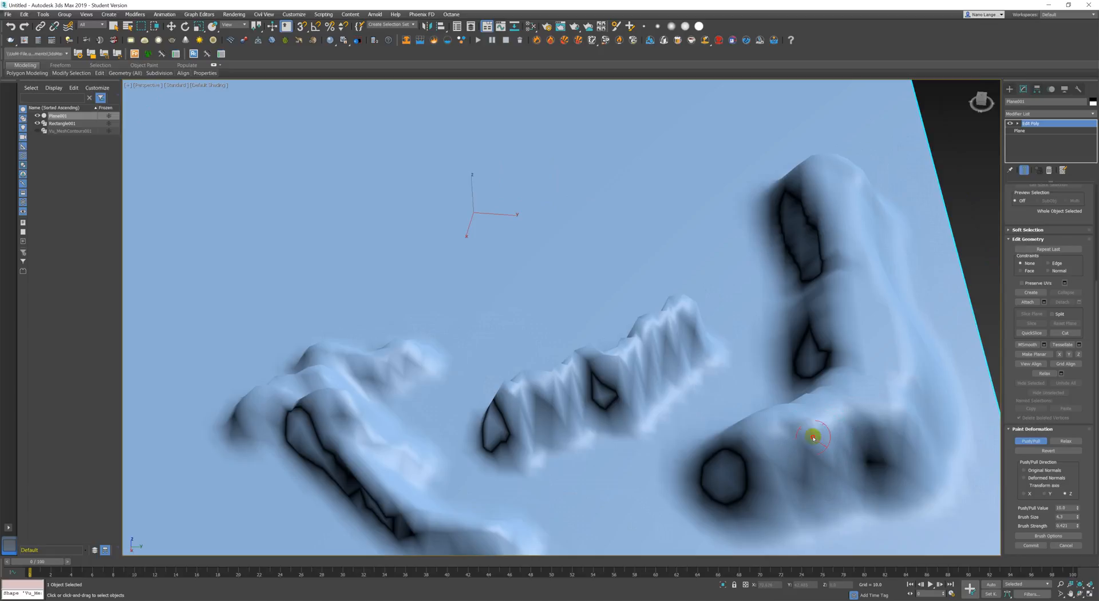
drag(813, 436, 869, 456)
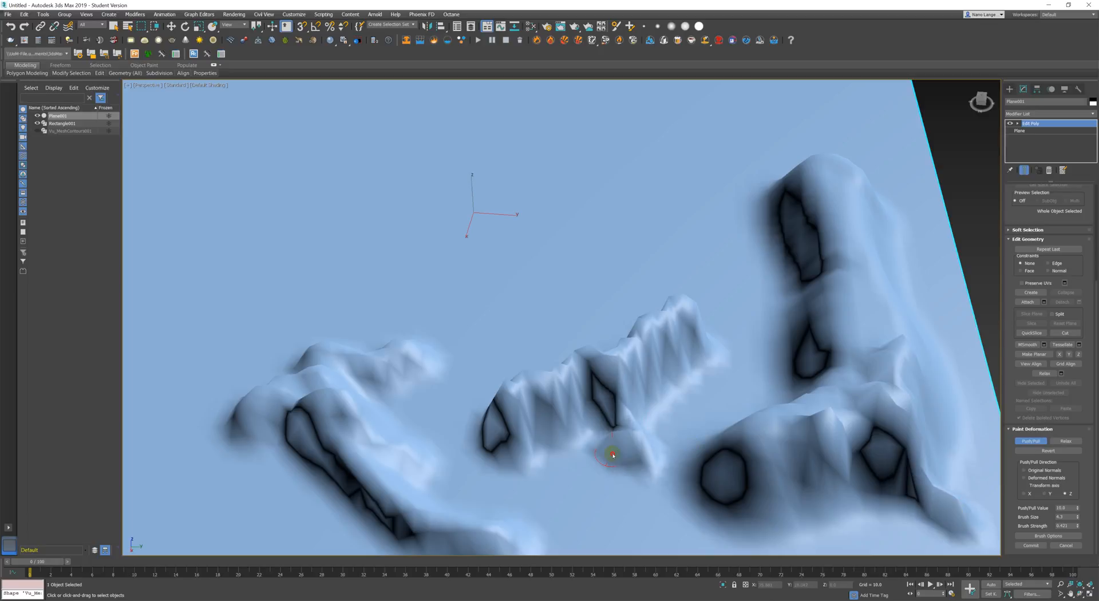
drag(611, 456, 599, 393)
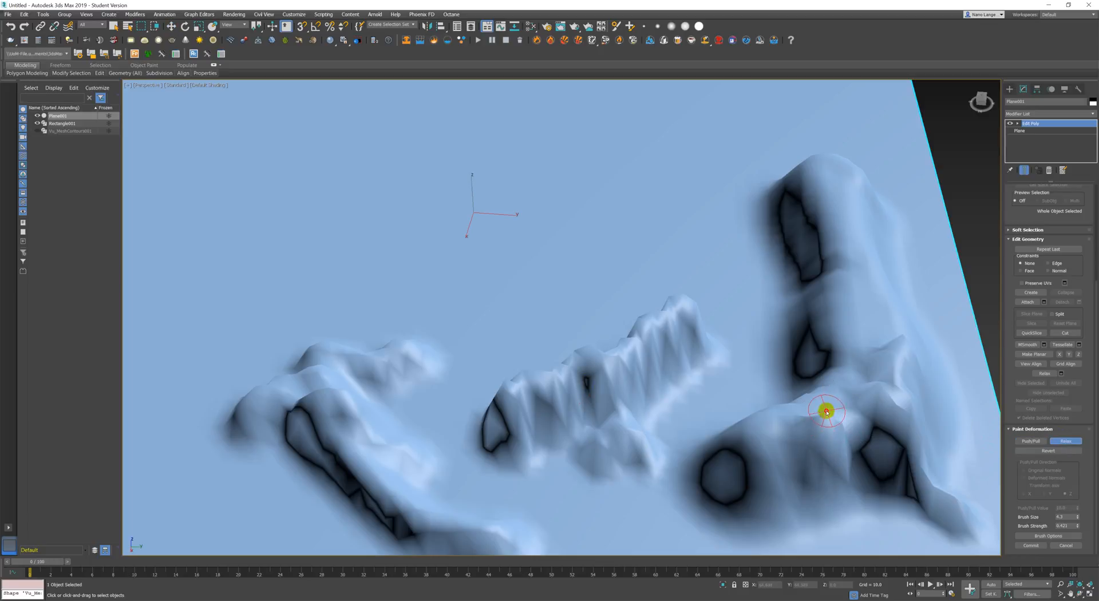
- Switch to the Revert brush and flatten parts of the middle ridge back
click(1050, 450)
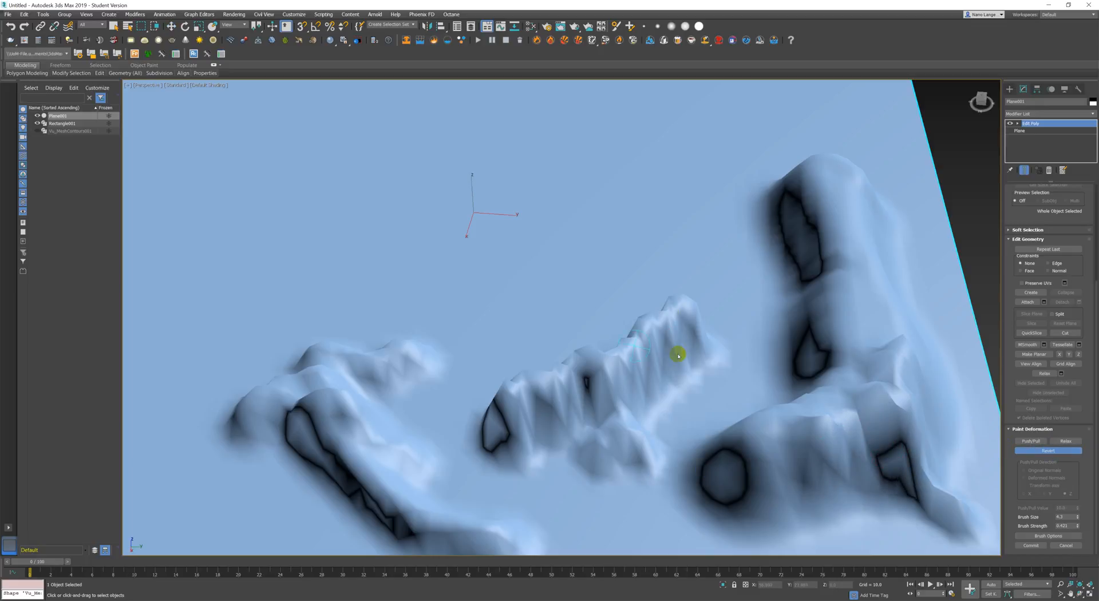
drag(678, 354, 606, 419)
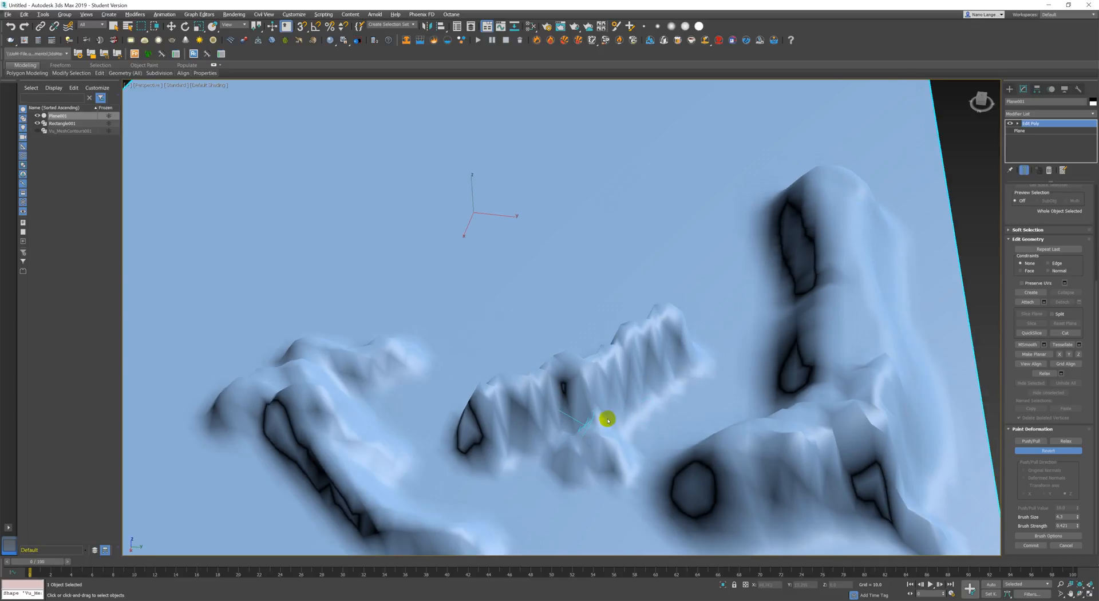
drag(608, 420, 699, 439)
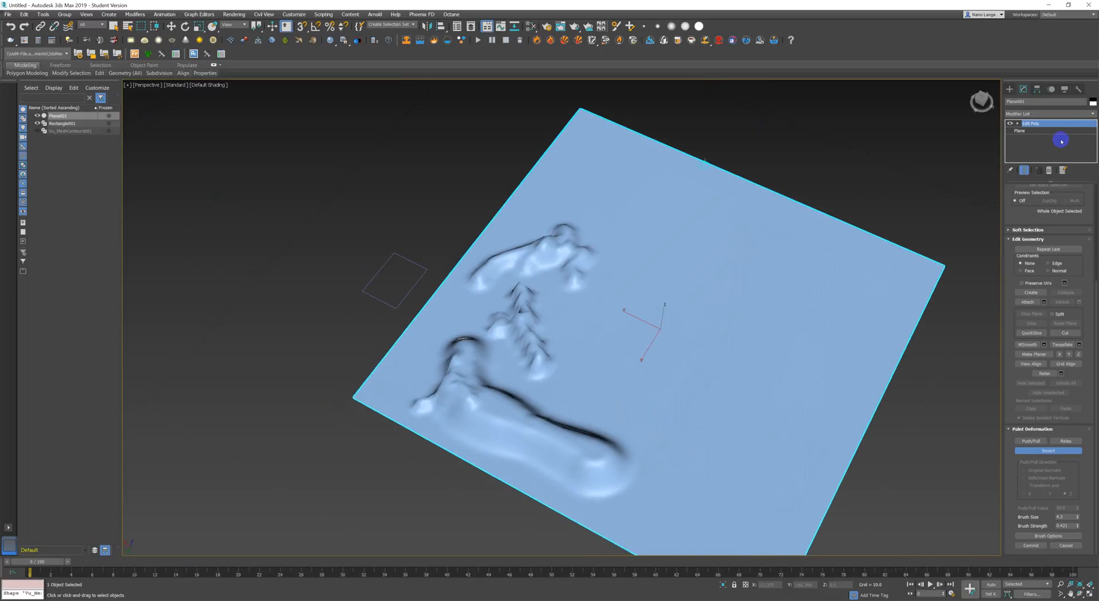
- Add a TurboSmooth modifier to Plane001 to round off the painted hills
click(1050, 113)
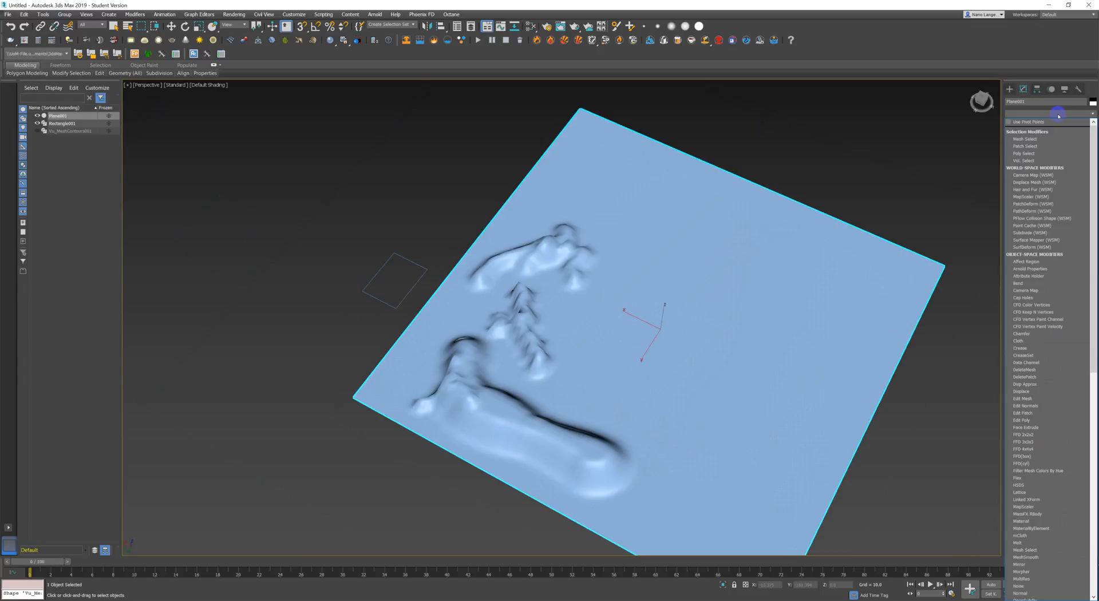
click(1022, 420)
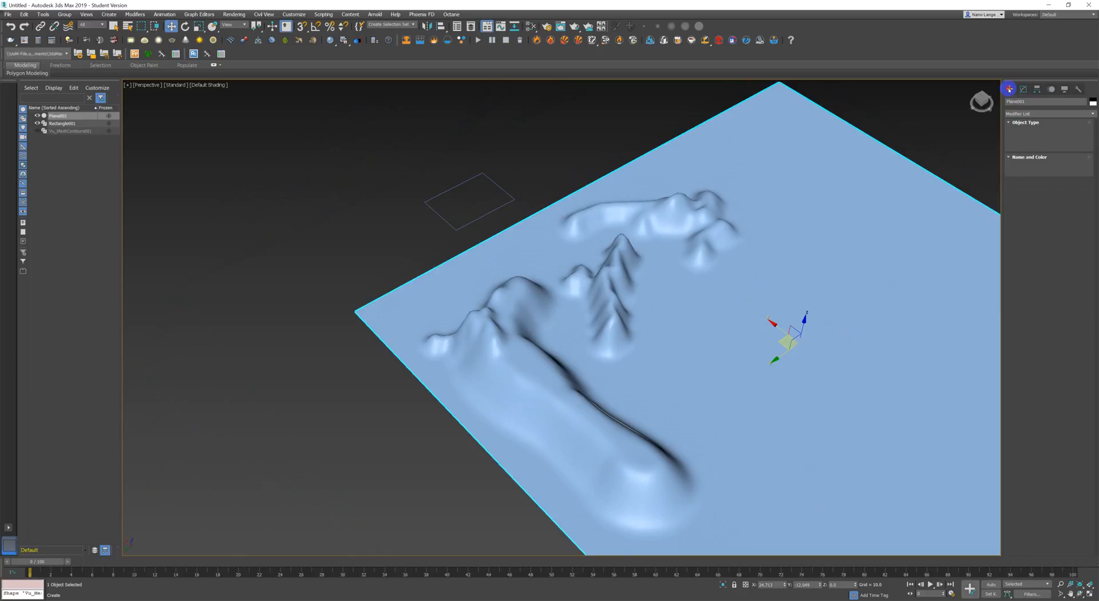
- Start creating a Vu MeshContours object from Create > Shapes
click(1009, 90)
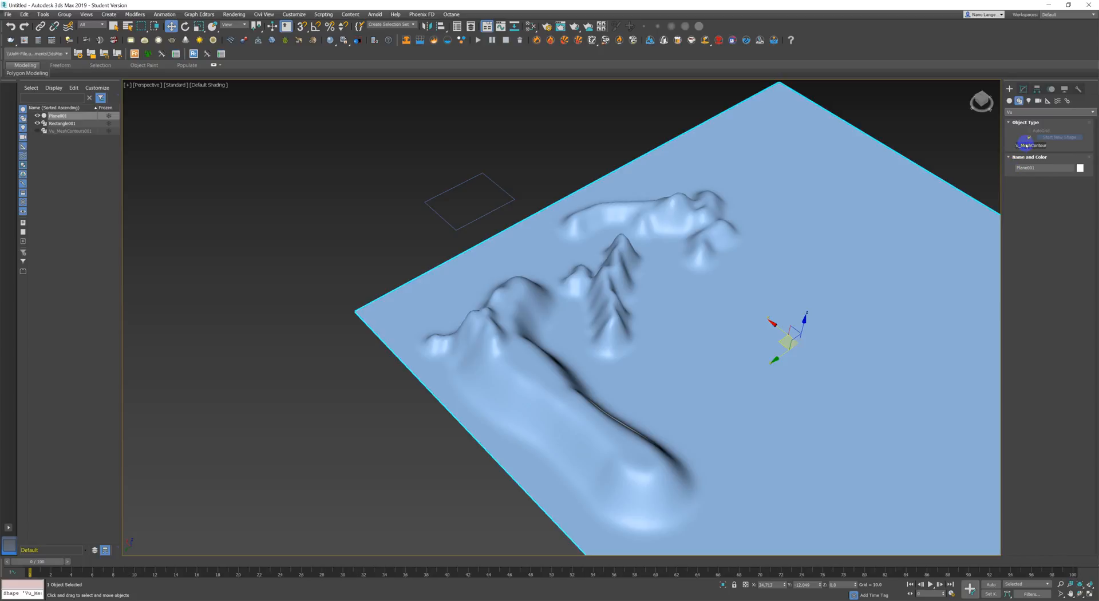
click(1032, 145)
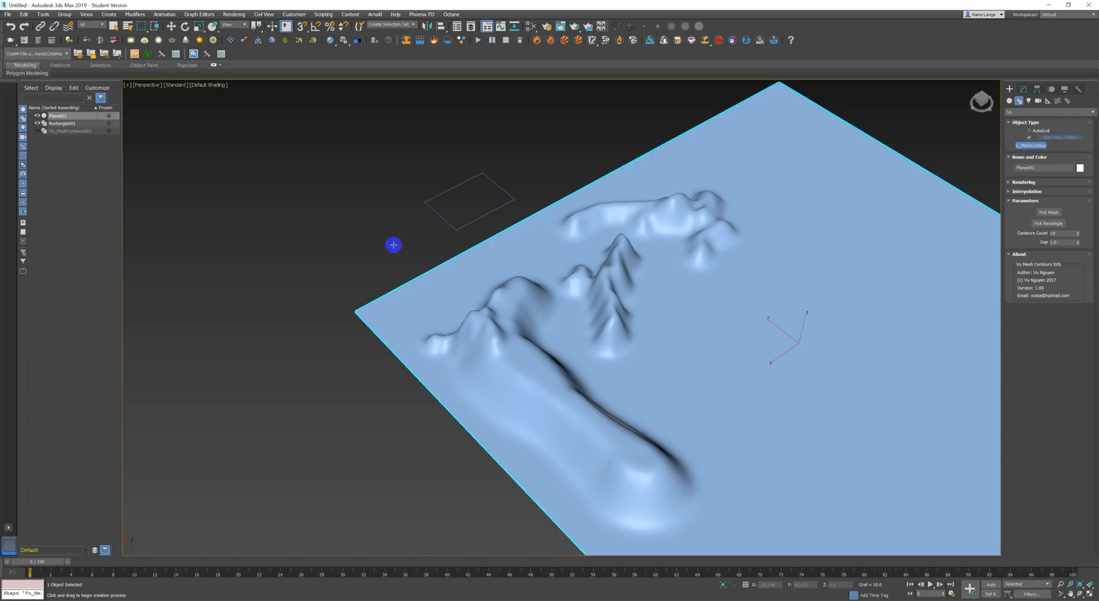
mouse_move(828, 152)
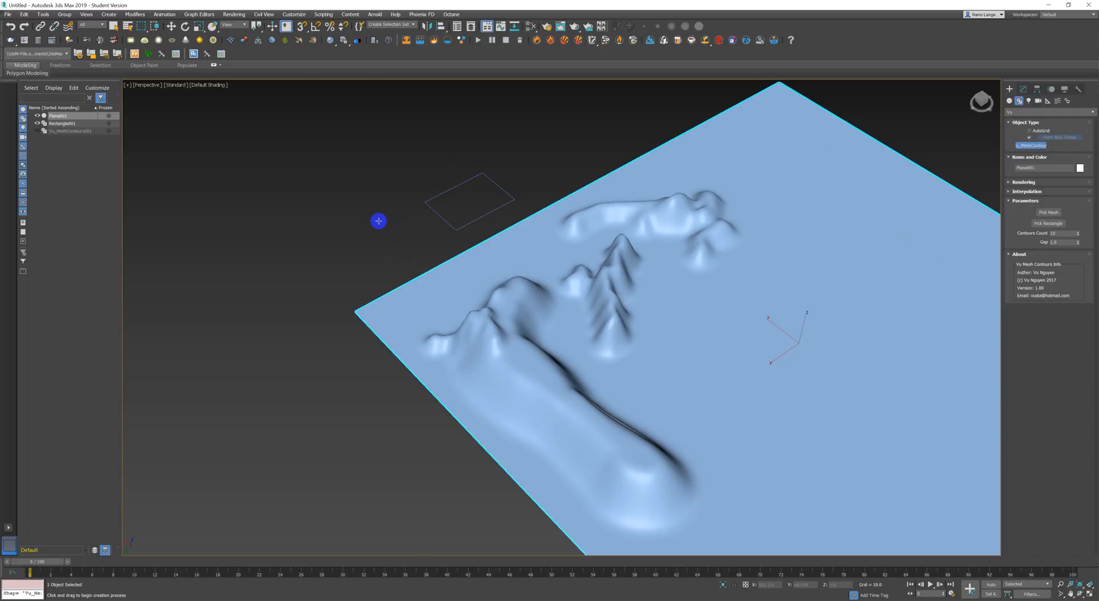
mouse_move(381, 243)
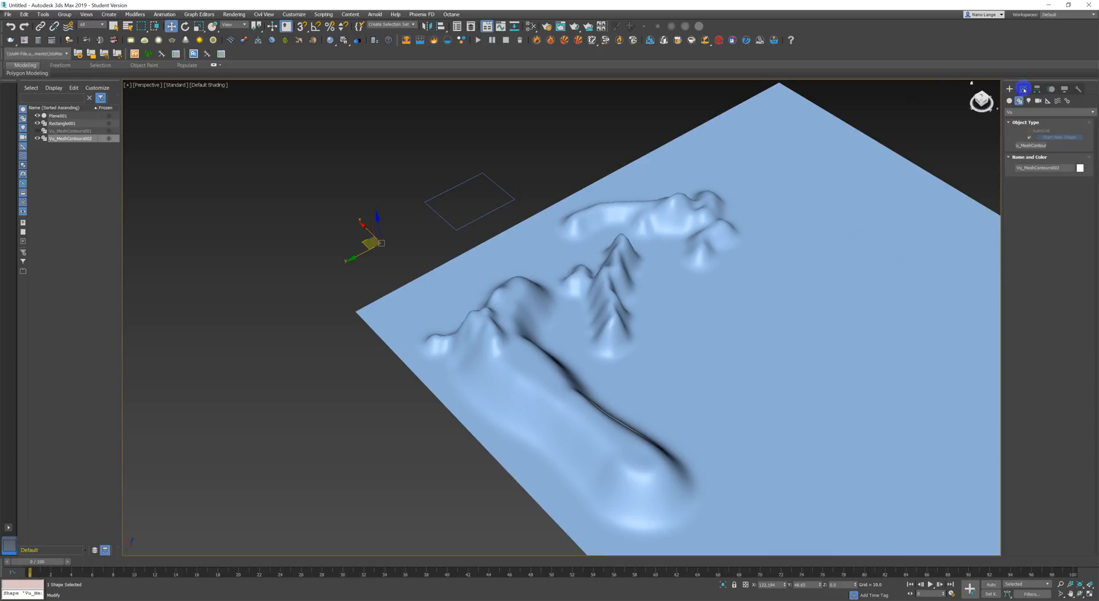
- Pick Rectangle001 as the slicing guide and set Contours Count to 22
click(1024, 90)
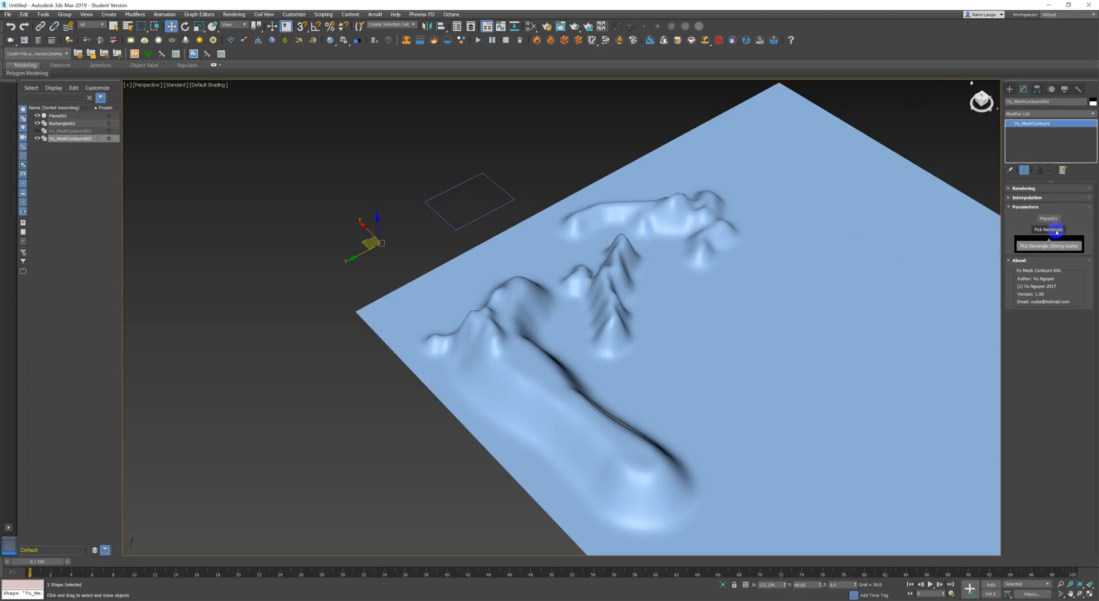
click(1047, 230)
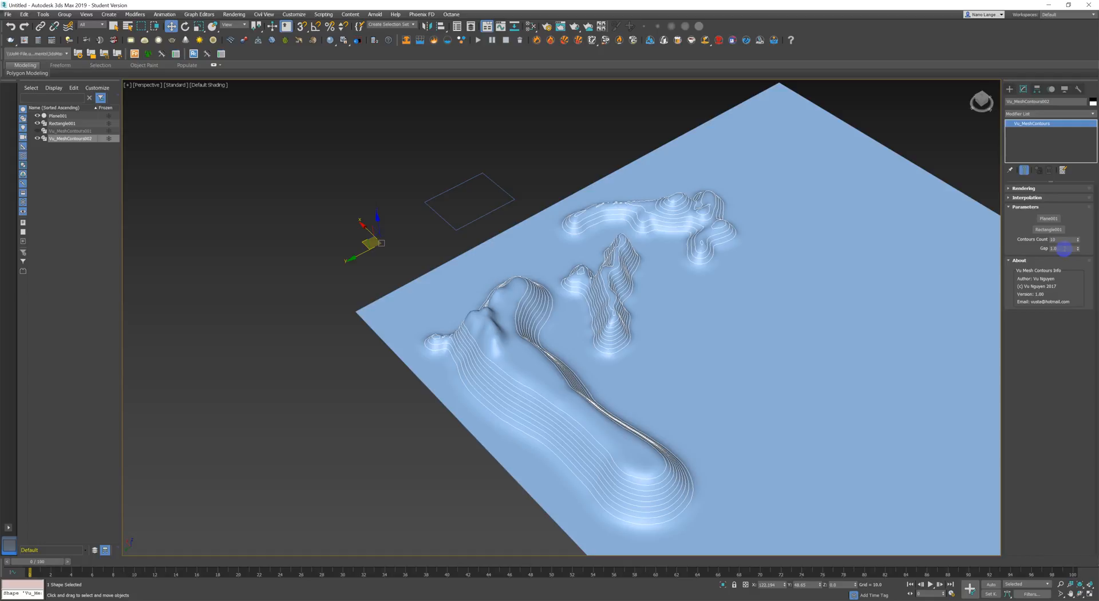
click(1056, 249)
text(0.5)
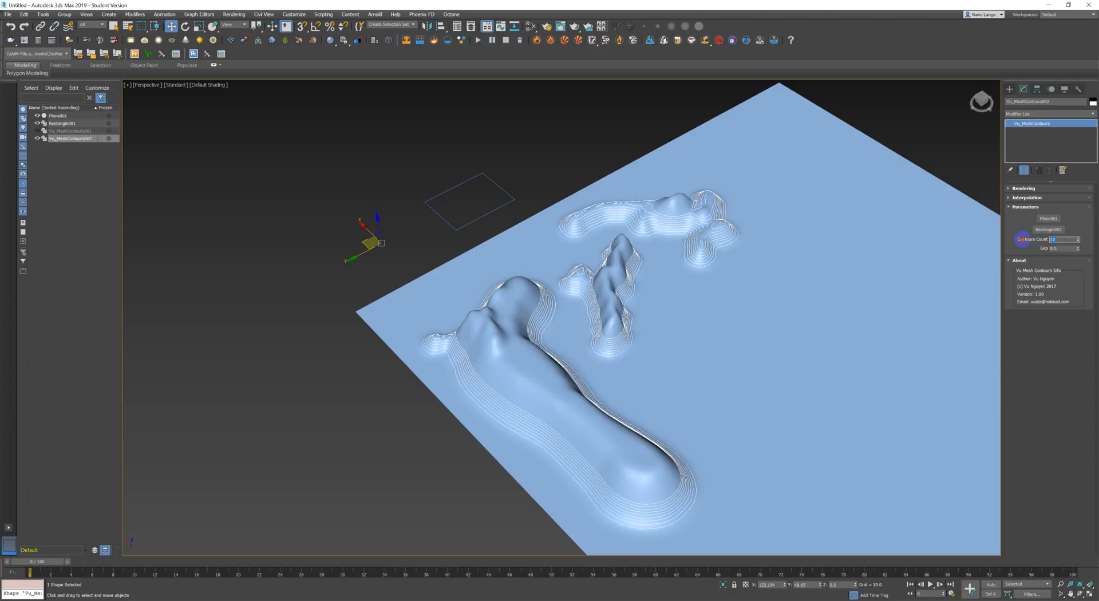
text(22)
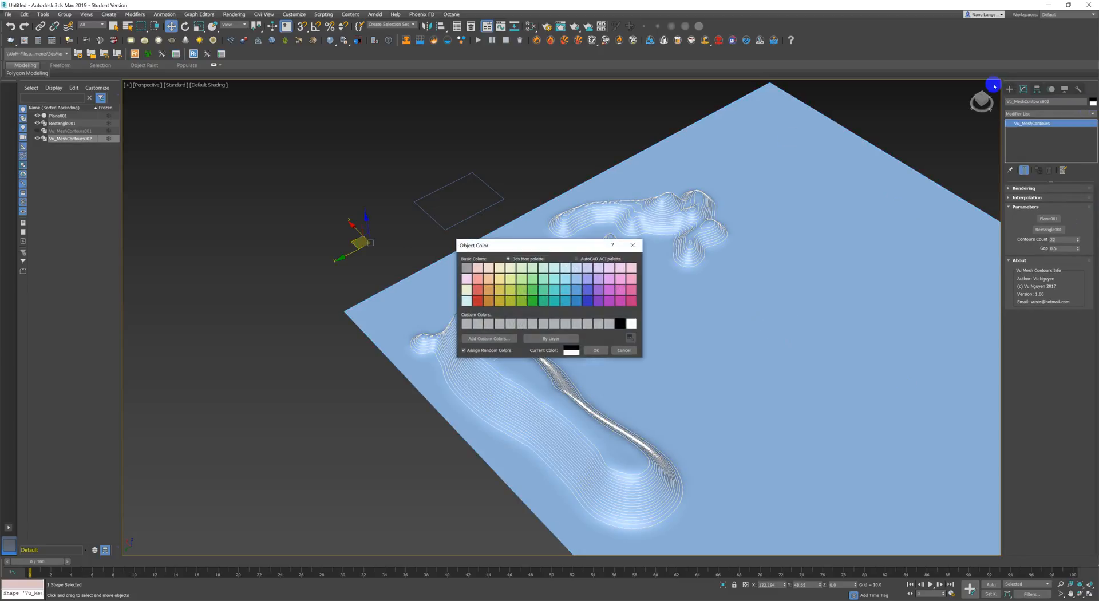
- Choose a magenta swatch in Object Color and confirm it
click(610, 297)
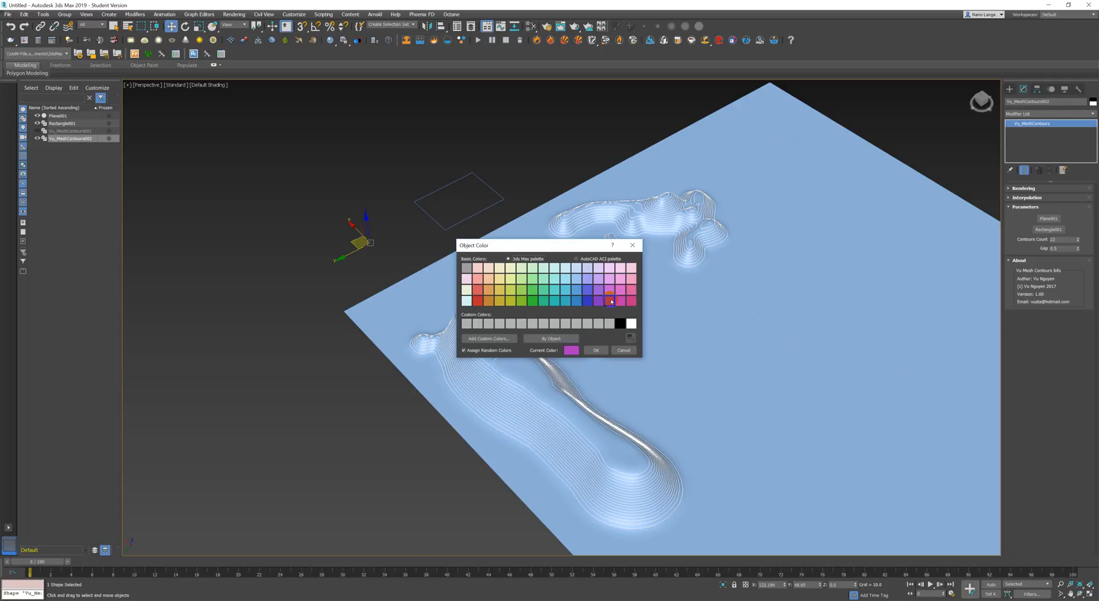
click(595, 351)
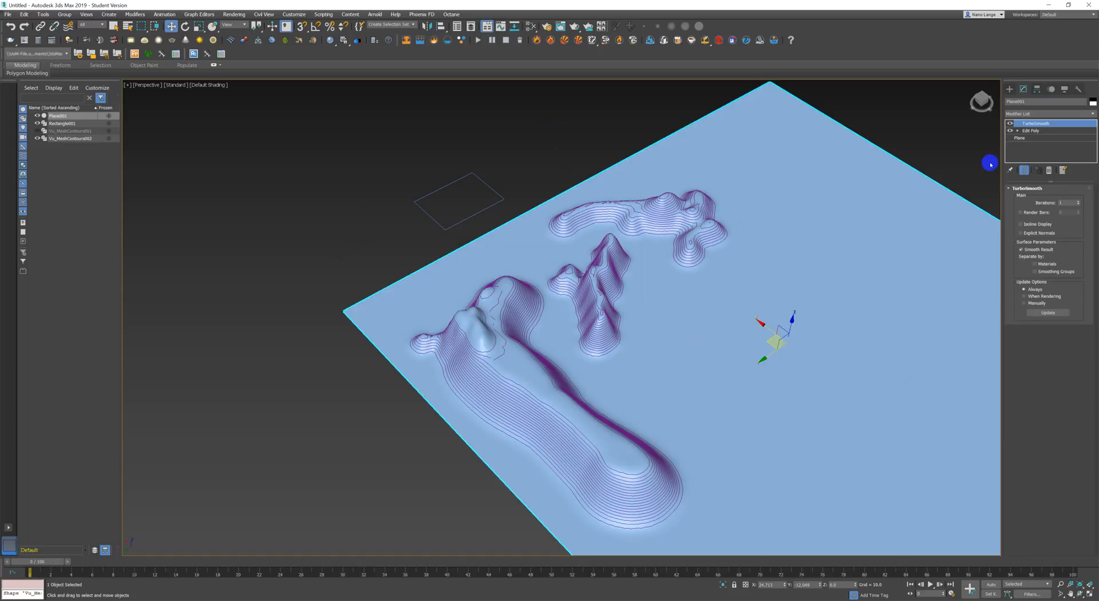
- With Edit Poly's Push/Pull brush, extend the middle ridge and raise a new ridge on the long landform
click(1030, 131)
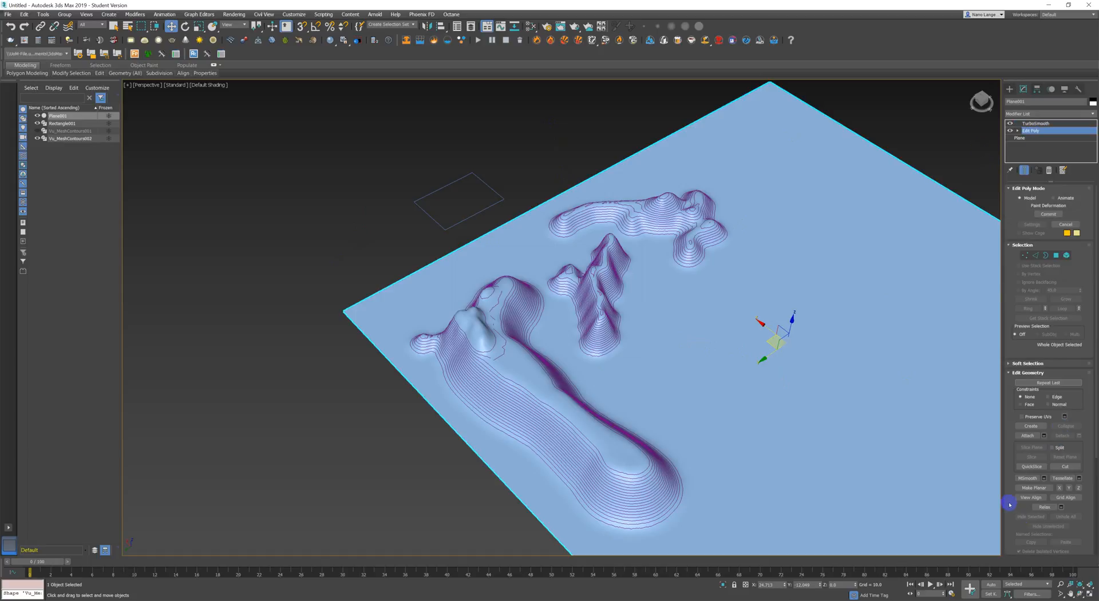
click(1028, 441)
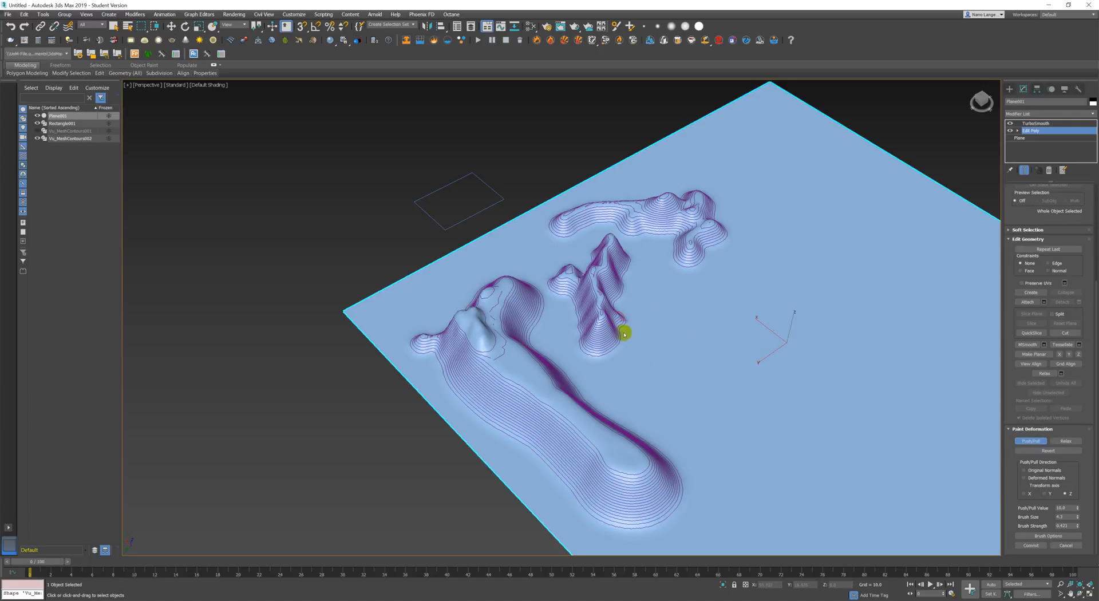
drag(622, 334, 620, 343)
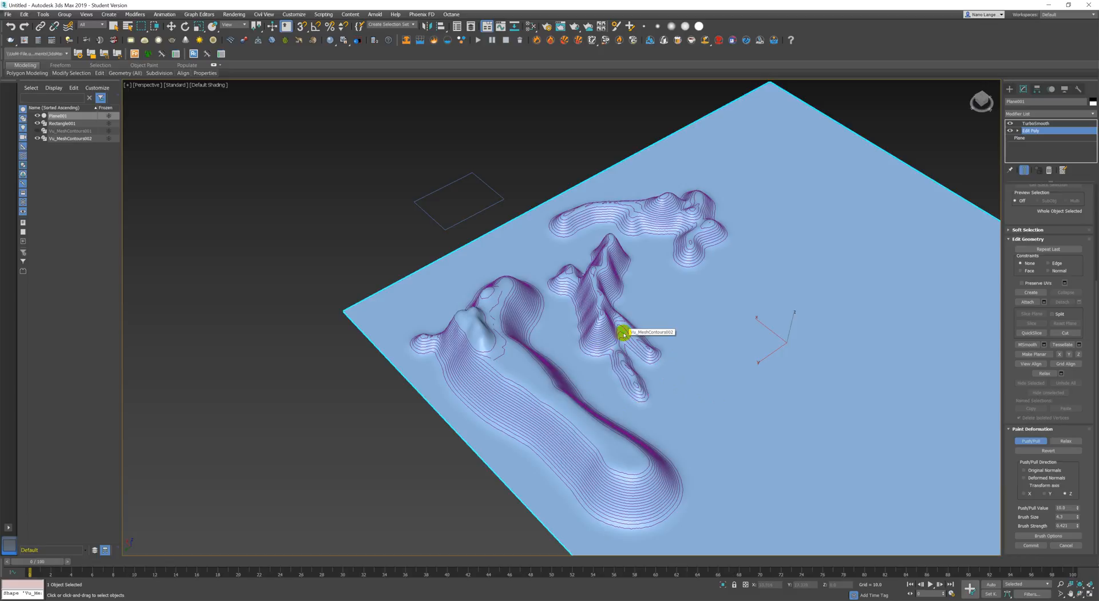
mouse_move(687, 351)
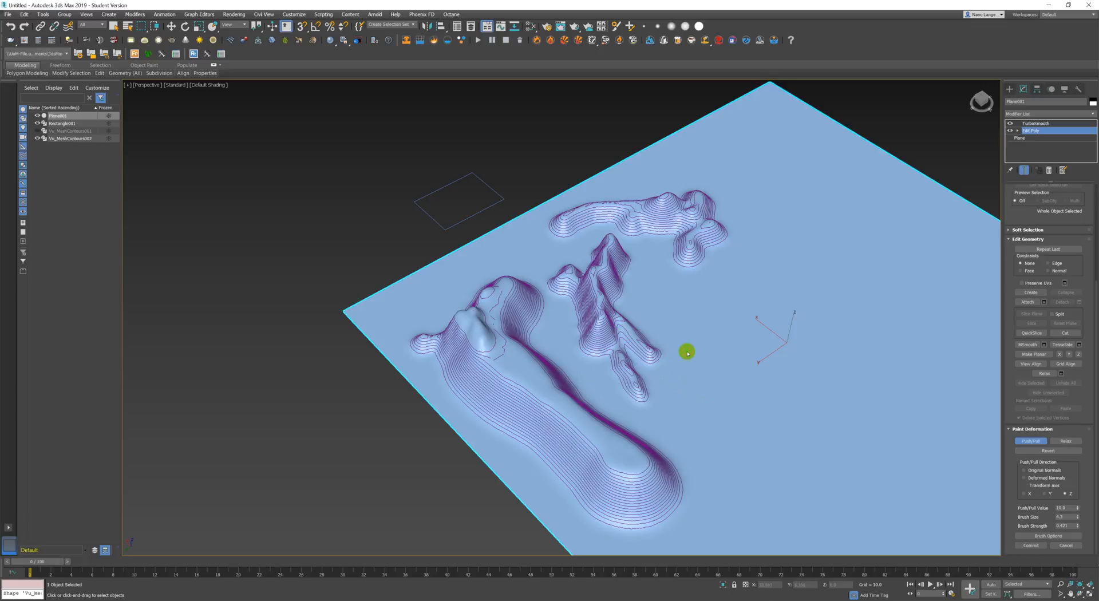
mouse_move(522, 372)
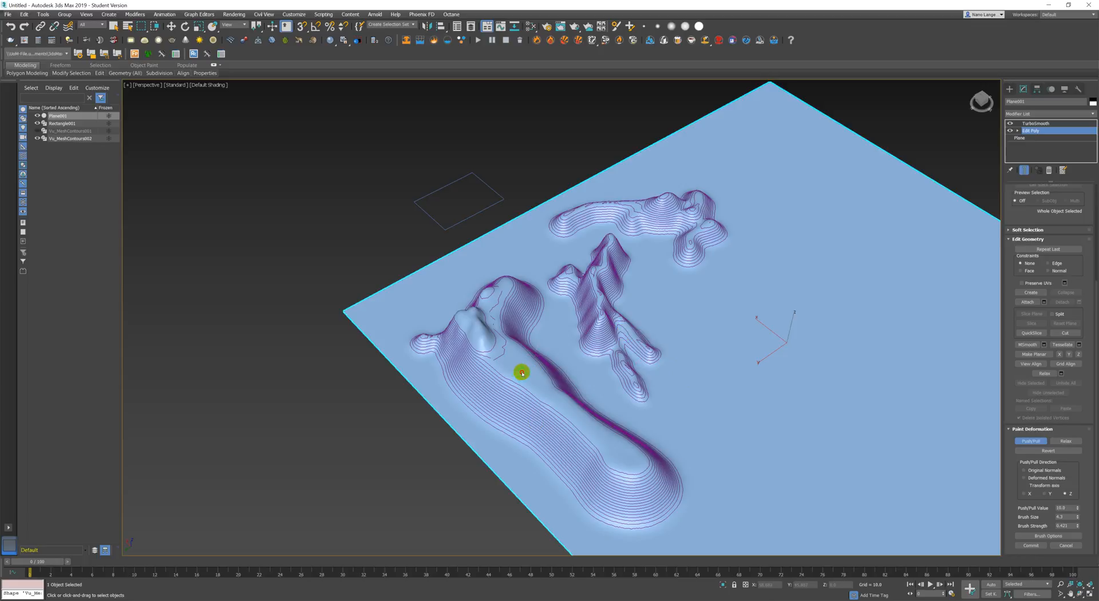
drag(522, 372, 604, 445)
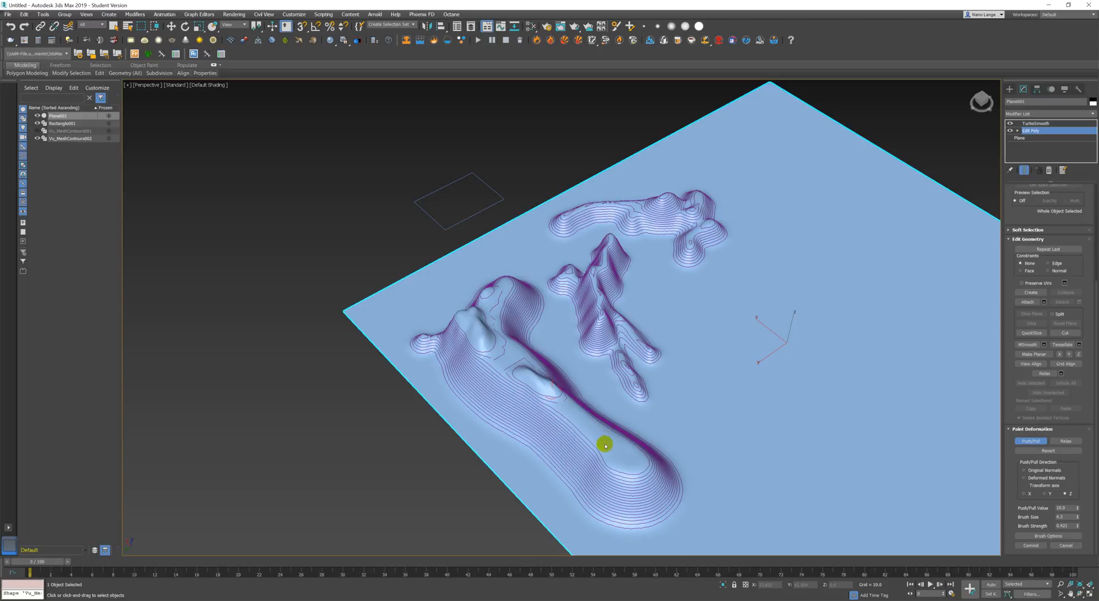
drag(604, 445, 627, 464)
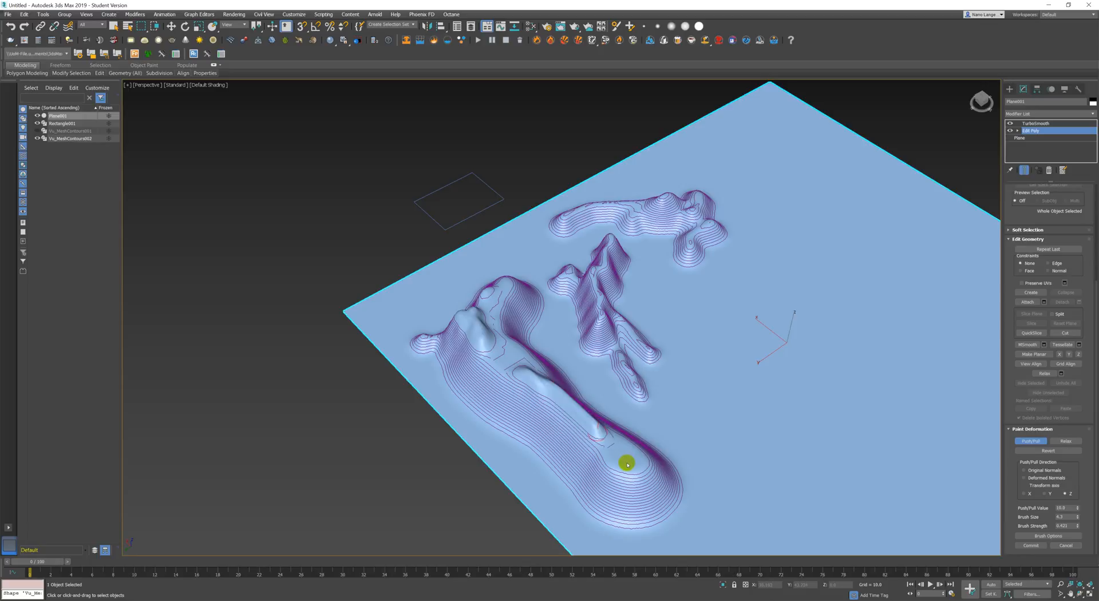